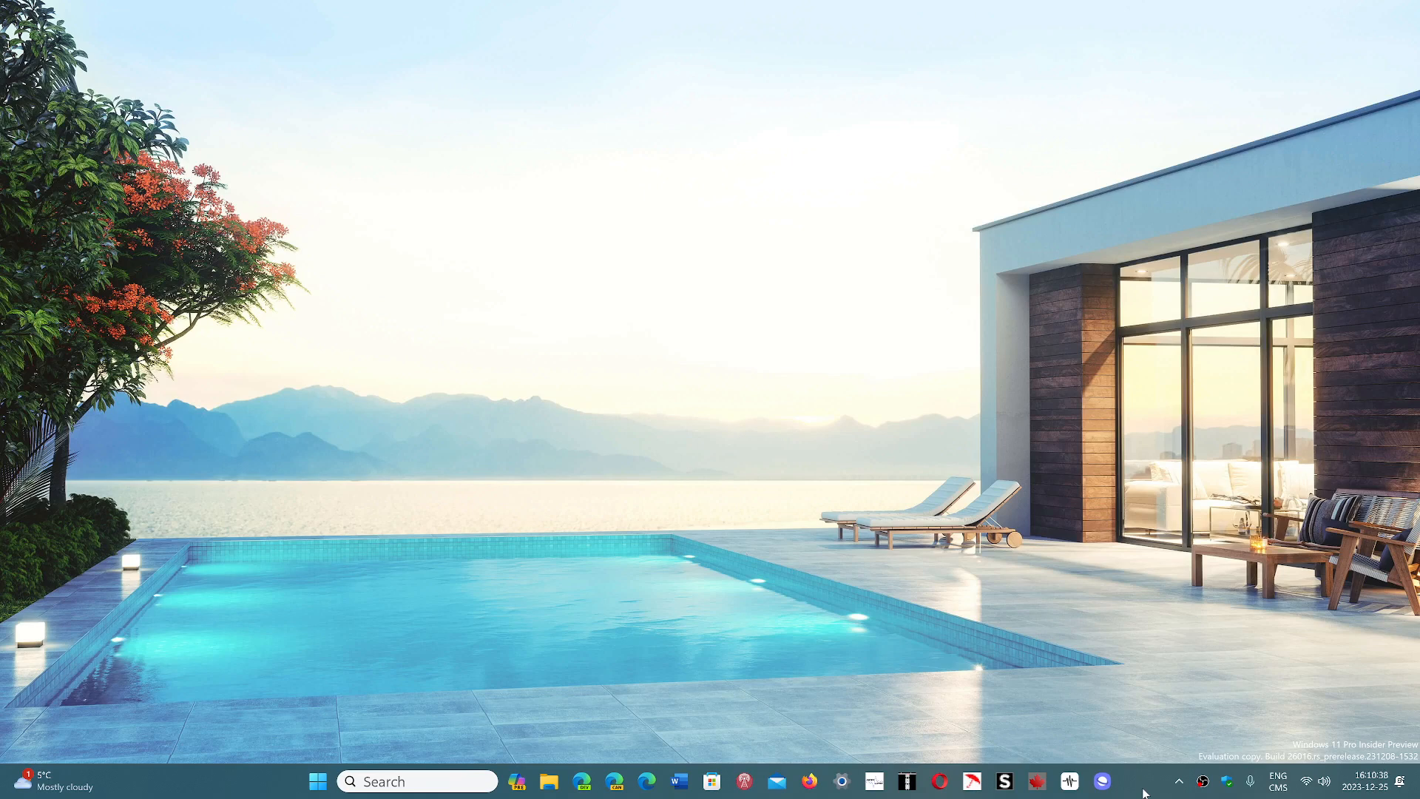
mouse_move(401, 717)
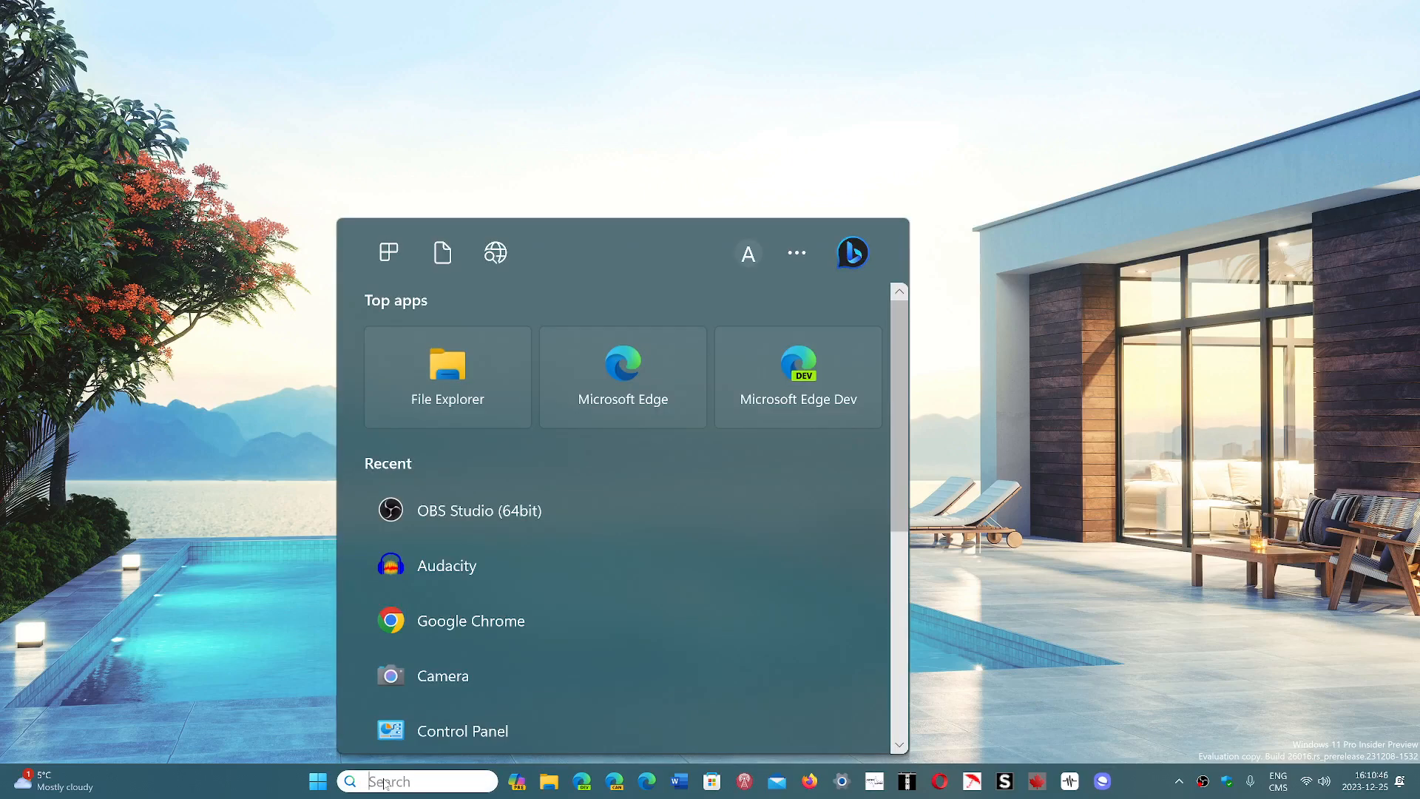
Step: Launch Google Chrome from Recent, landing on the meteo.gc.ca weather page
click(498, 621)
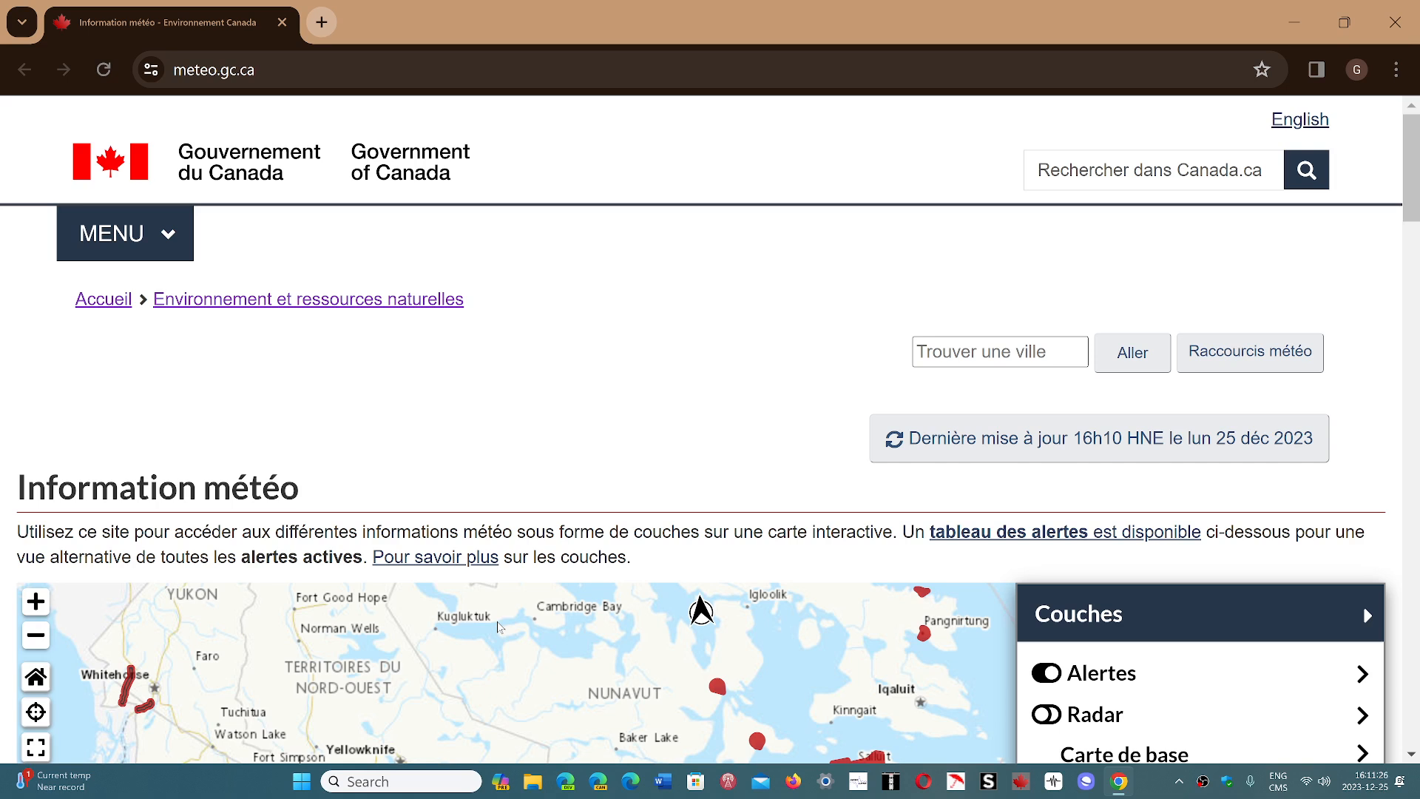
mouse_move(653, 260)
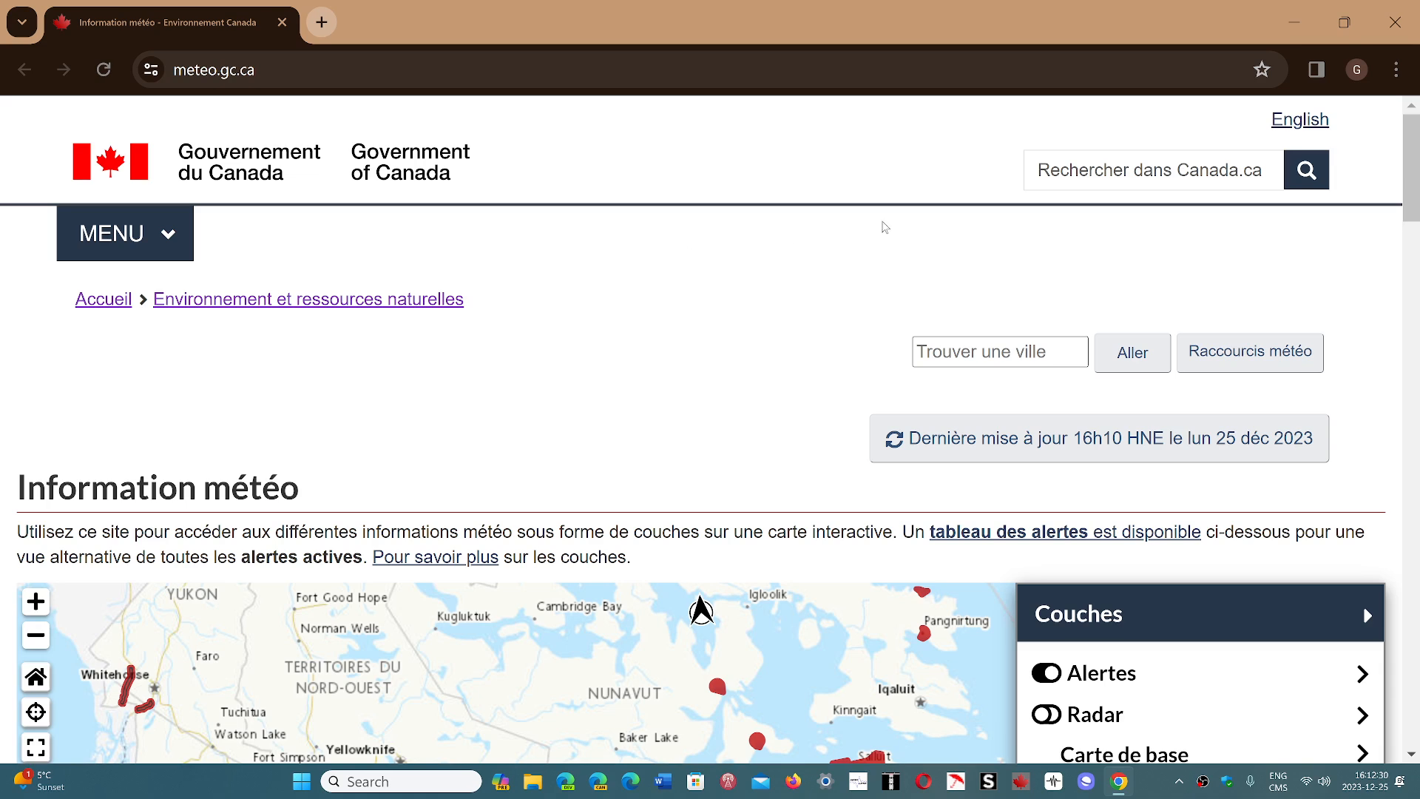
Step: Reach Chrome Settings from the three-dot menu, in a new tab beside the weather page
click(1395, 69)
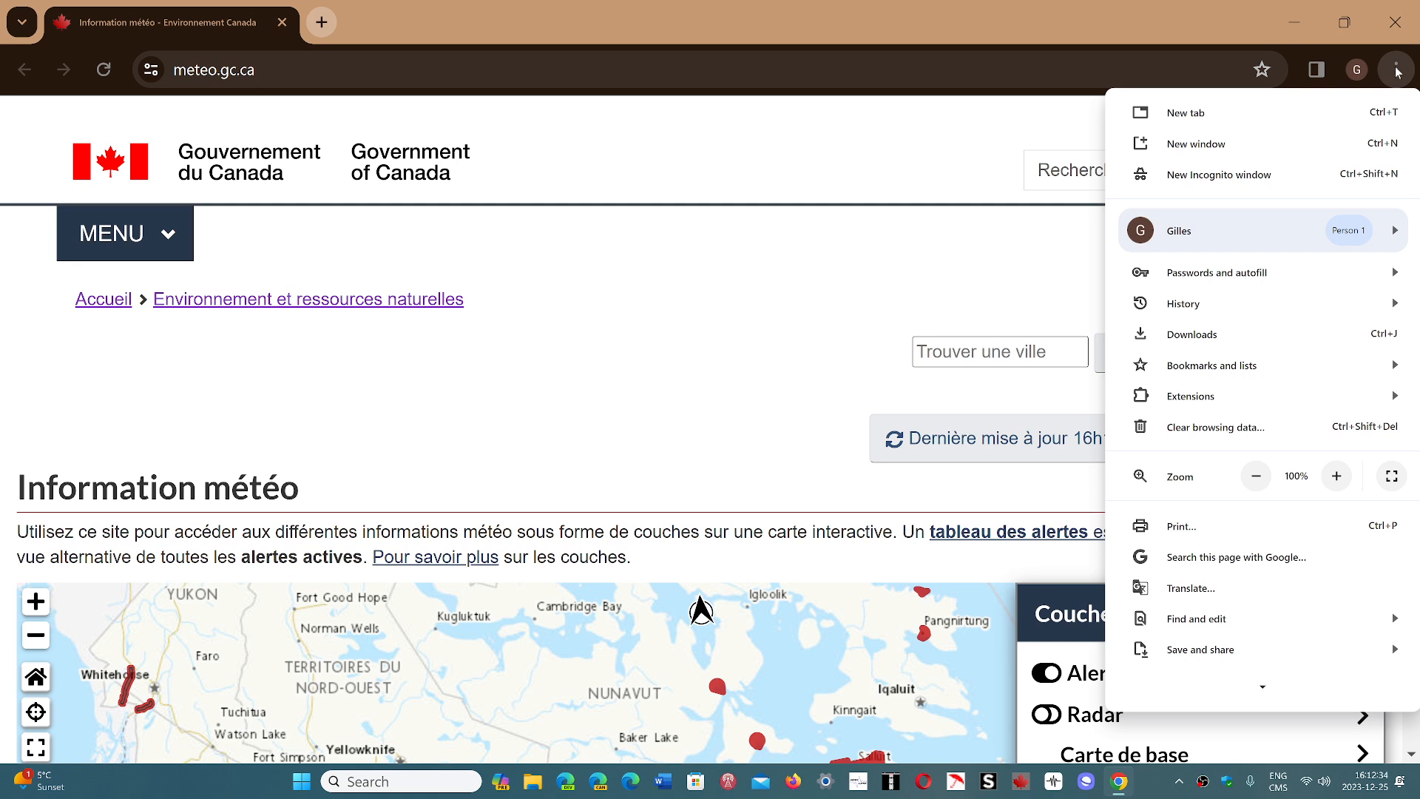
mouse_move(1215, 456)
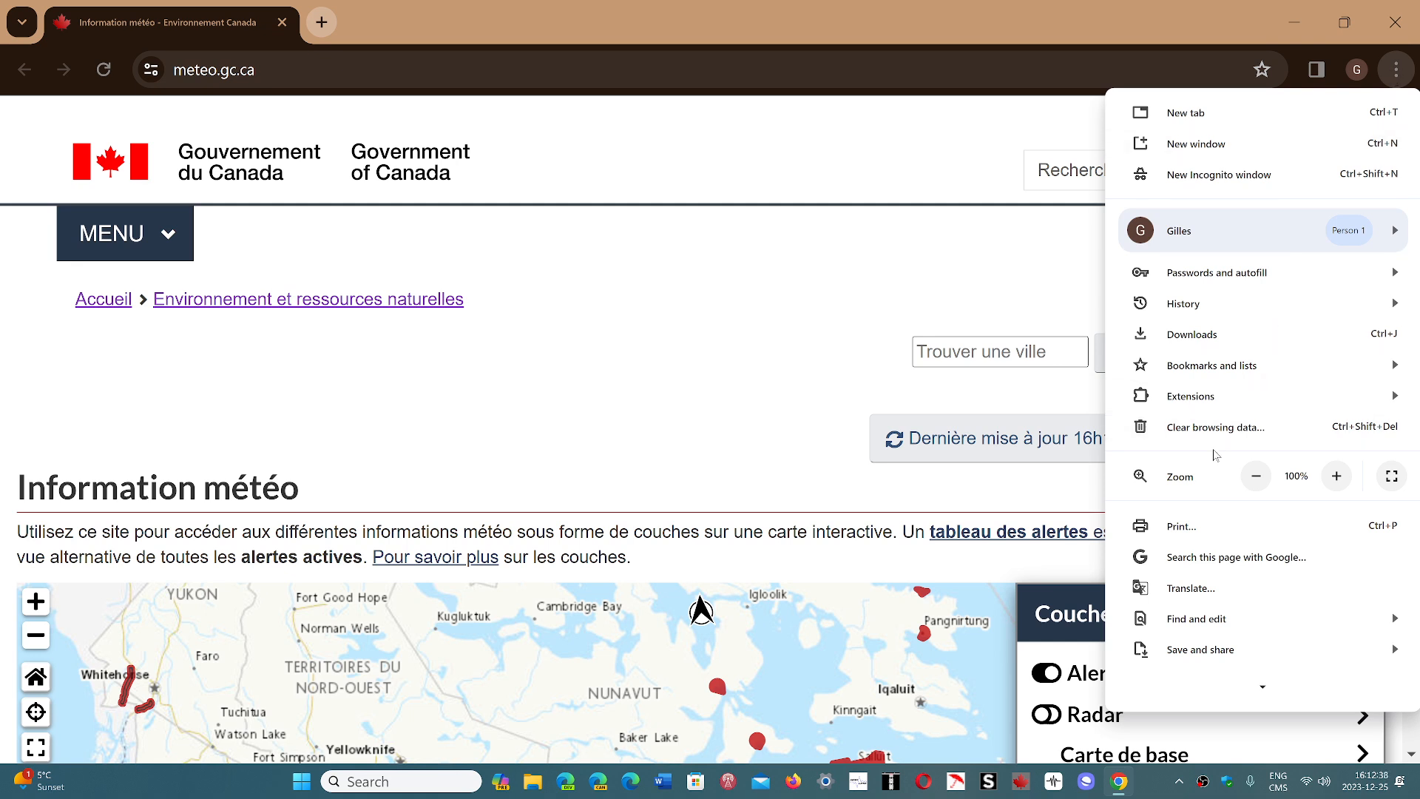
click(1204, 638)
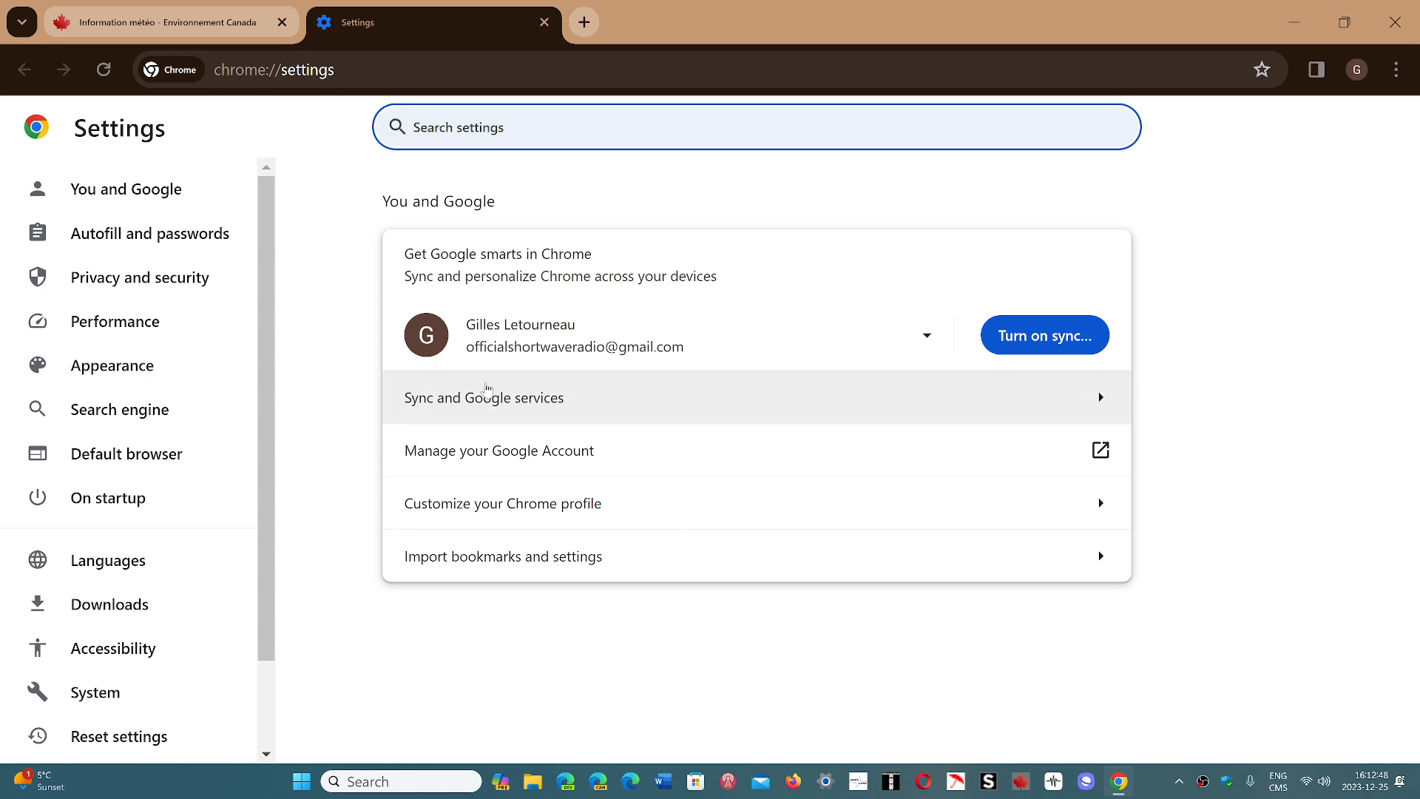
Step: Switch the Settings tab to the Privacy and security section
click(140, 277)
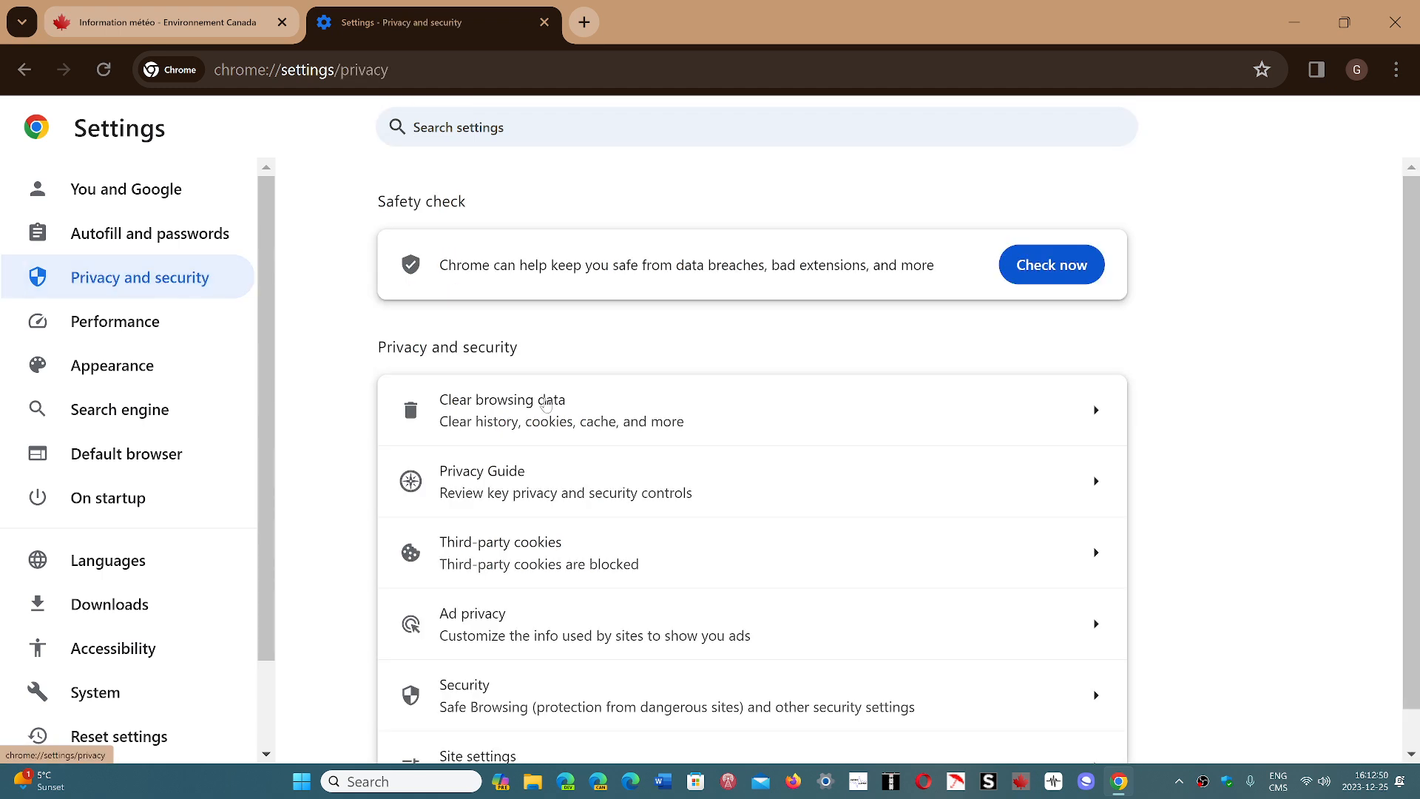
mouse_move(1225, 541)
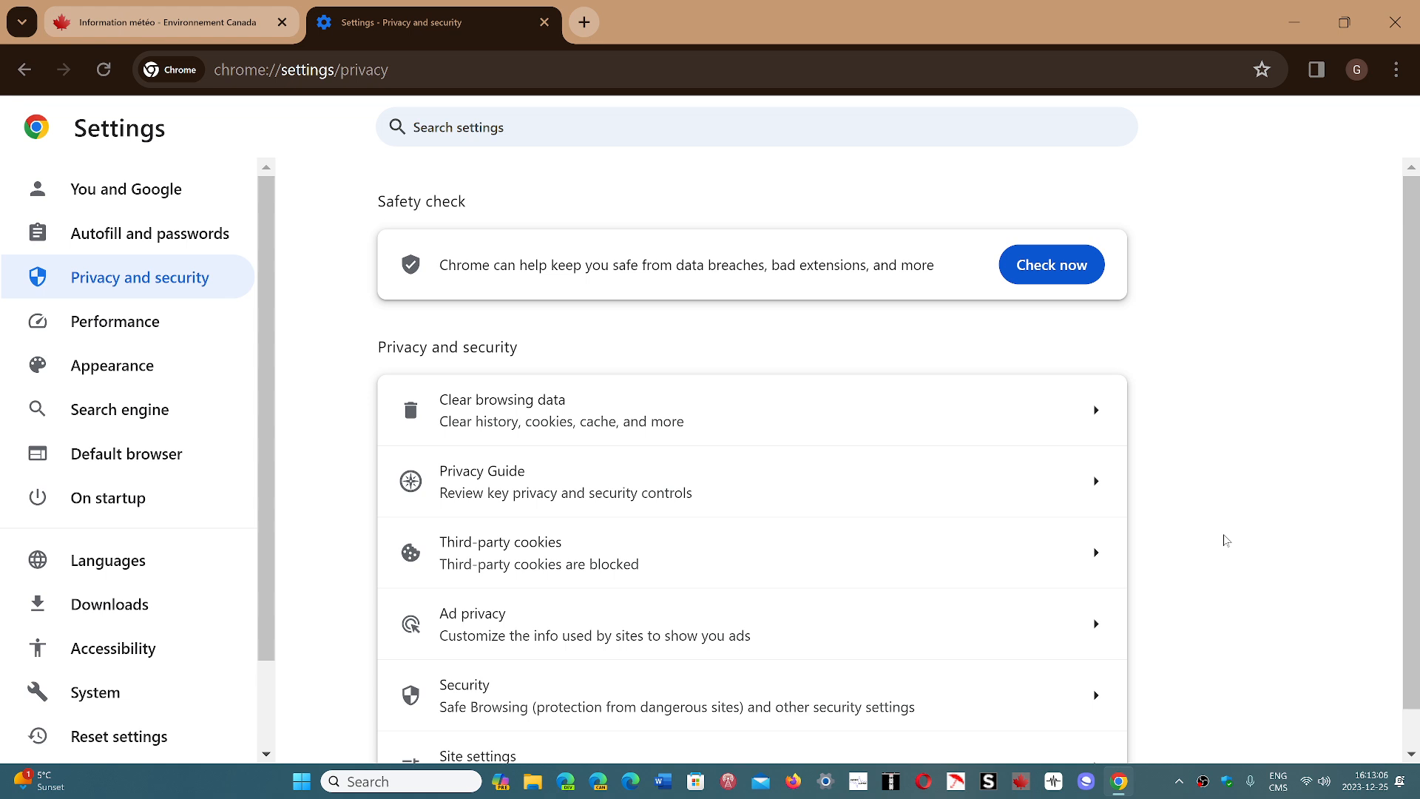
mouse_move(1181, 758)
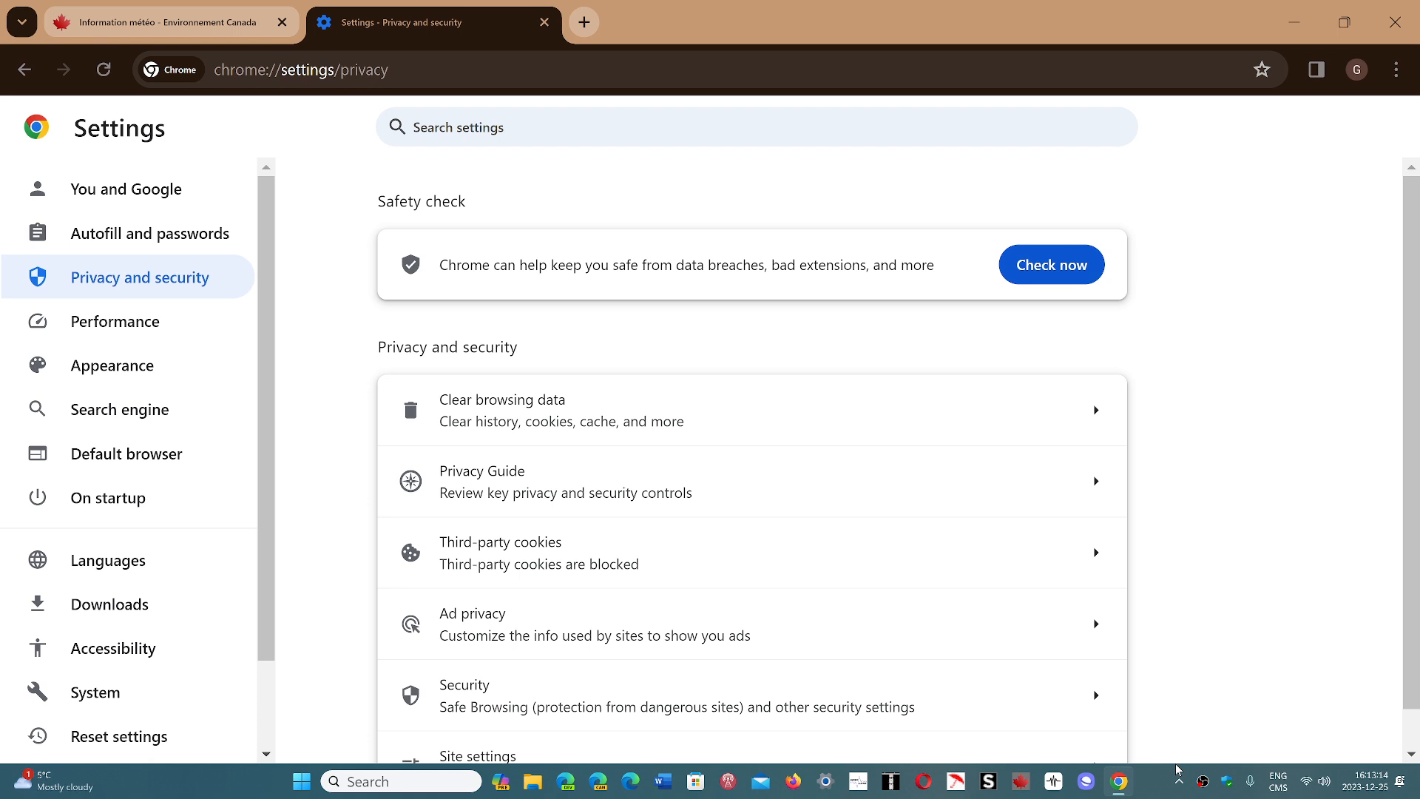
mouse_move(1165, 783)
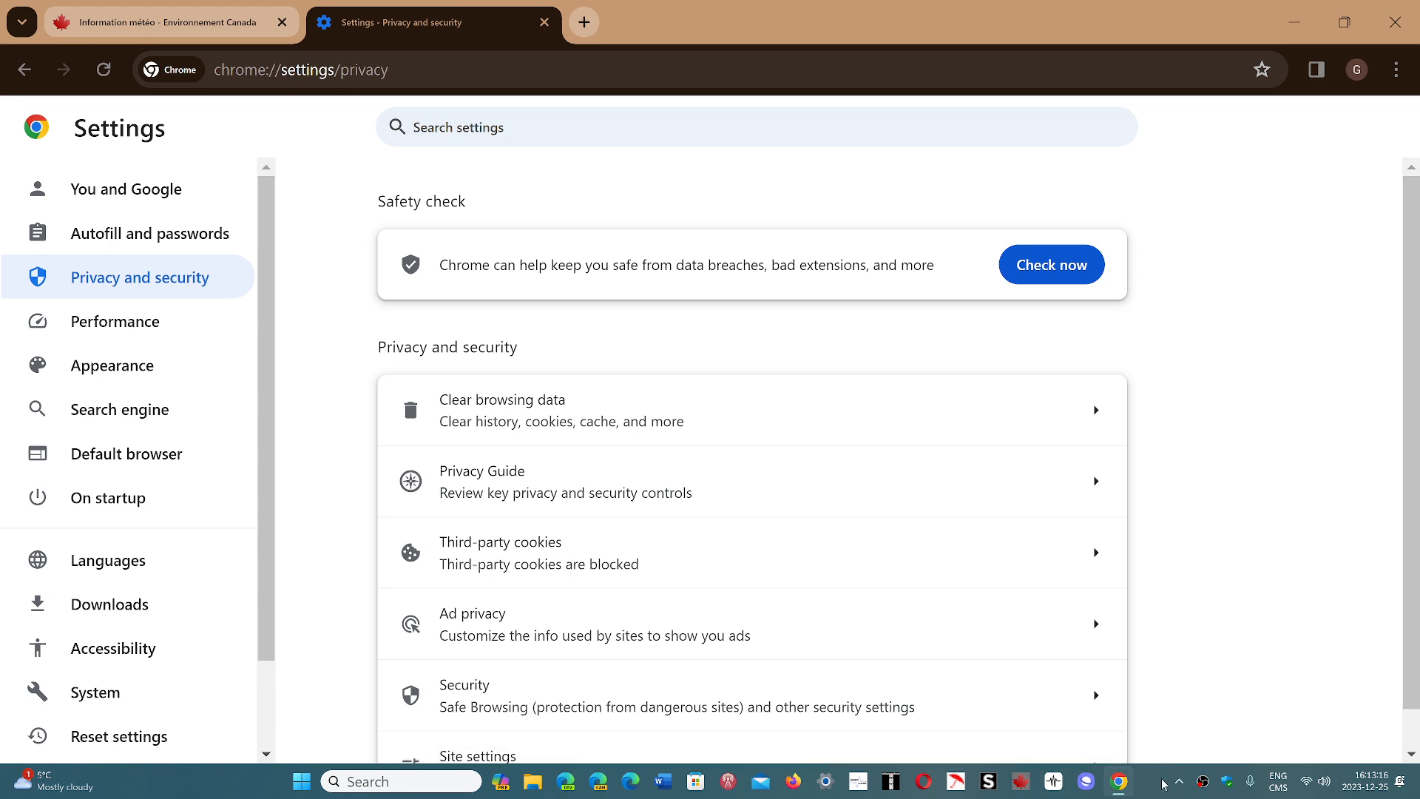